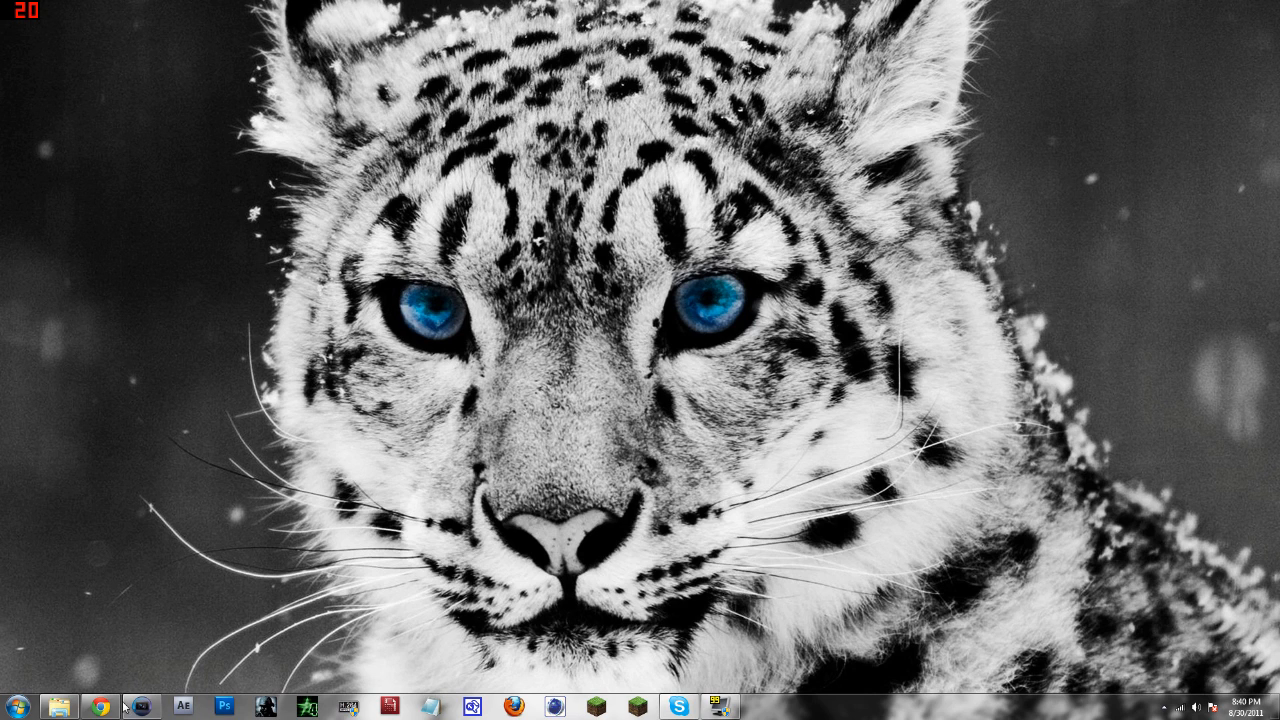
Bring Vegas up with the game clip and delete the clip's audio event.
{"action": "left_click", "coordinate": [133, 702]}
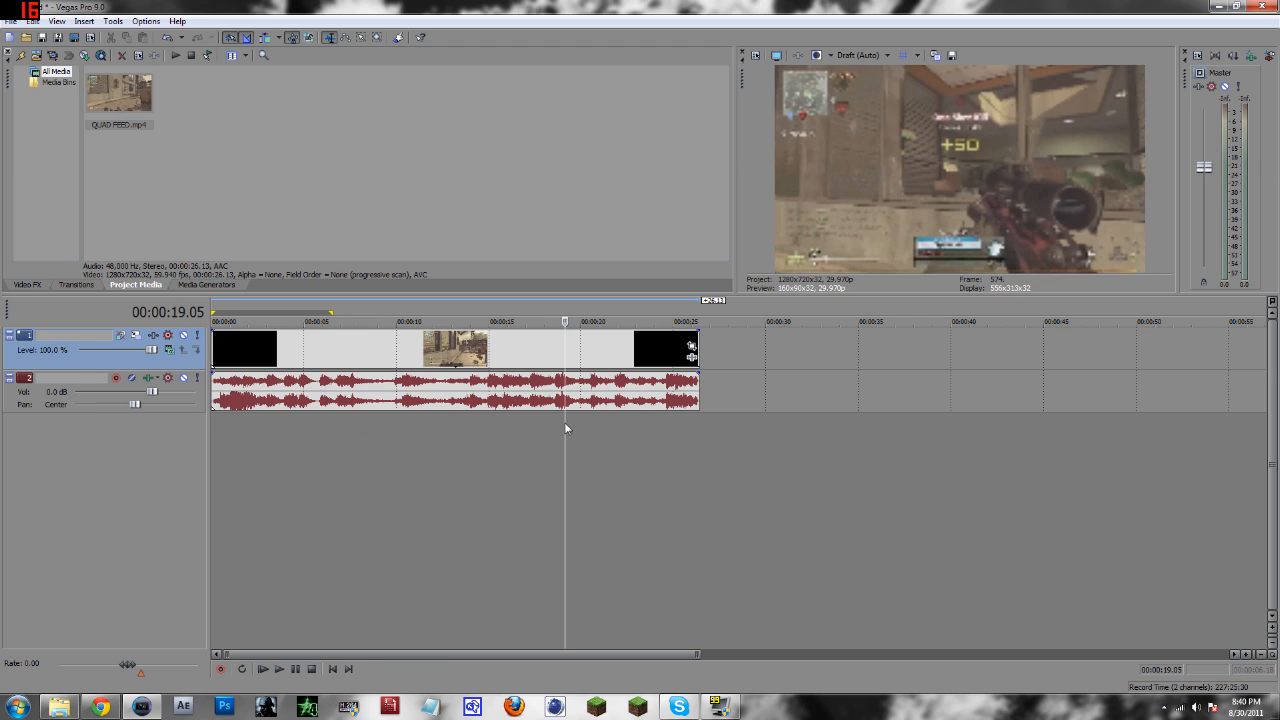
{"action": "mouse_move", "coordinate": [352, 458]}
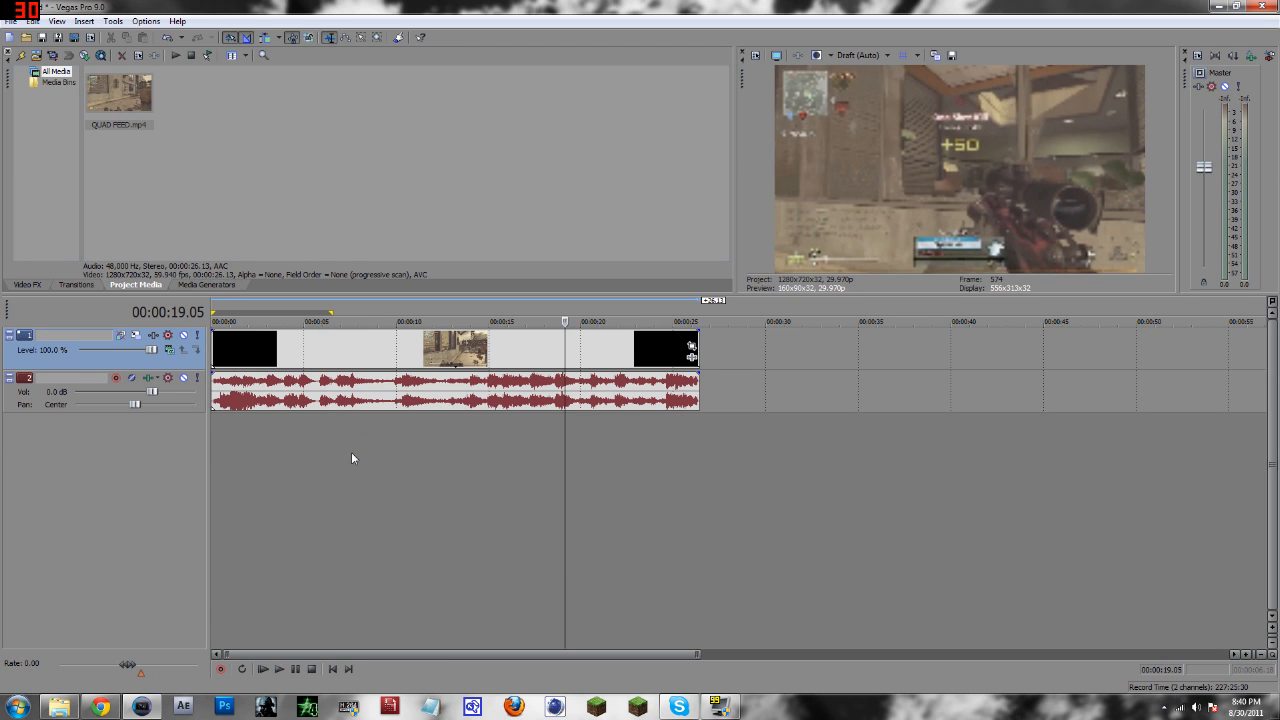
{"action": "left_click", "coordinate": [356, 320]}
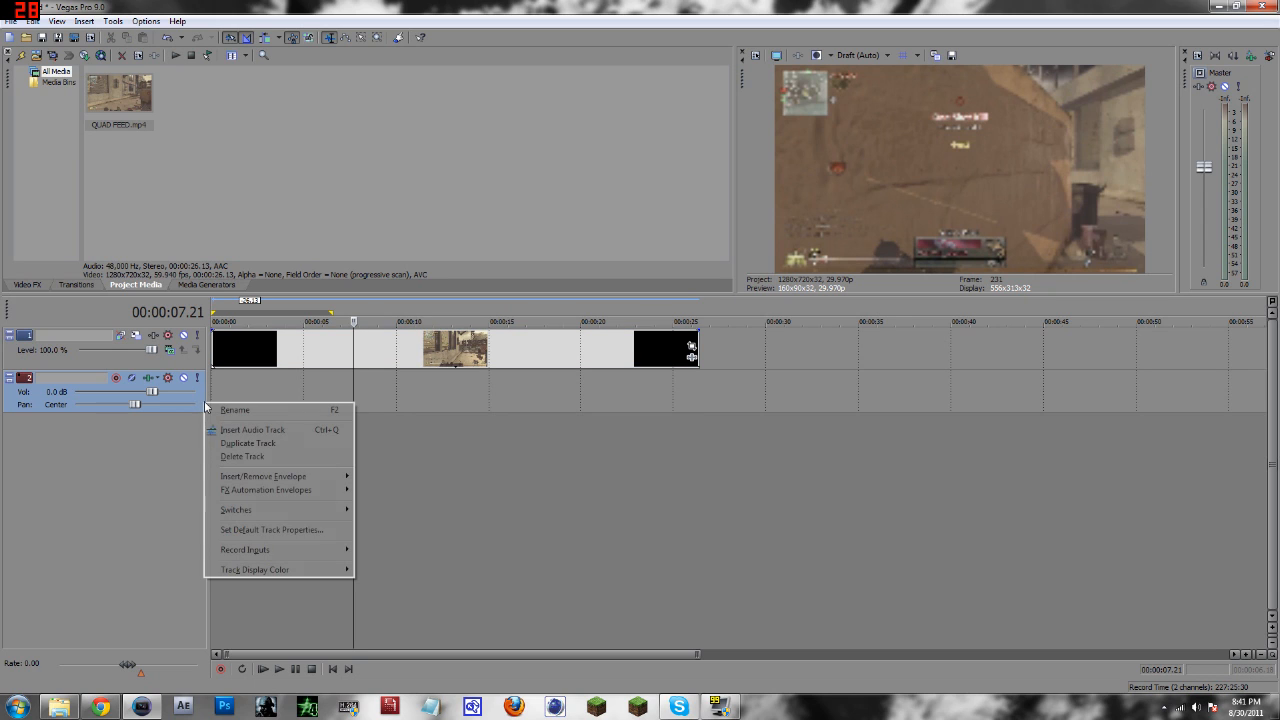
Delete the empty audio track so only the video track remains.
{"action": "left_click", "coordinate": [241, 456]}
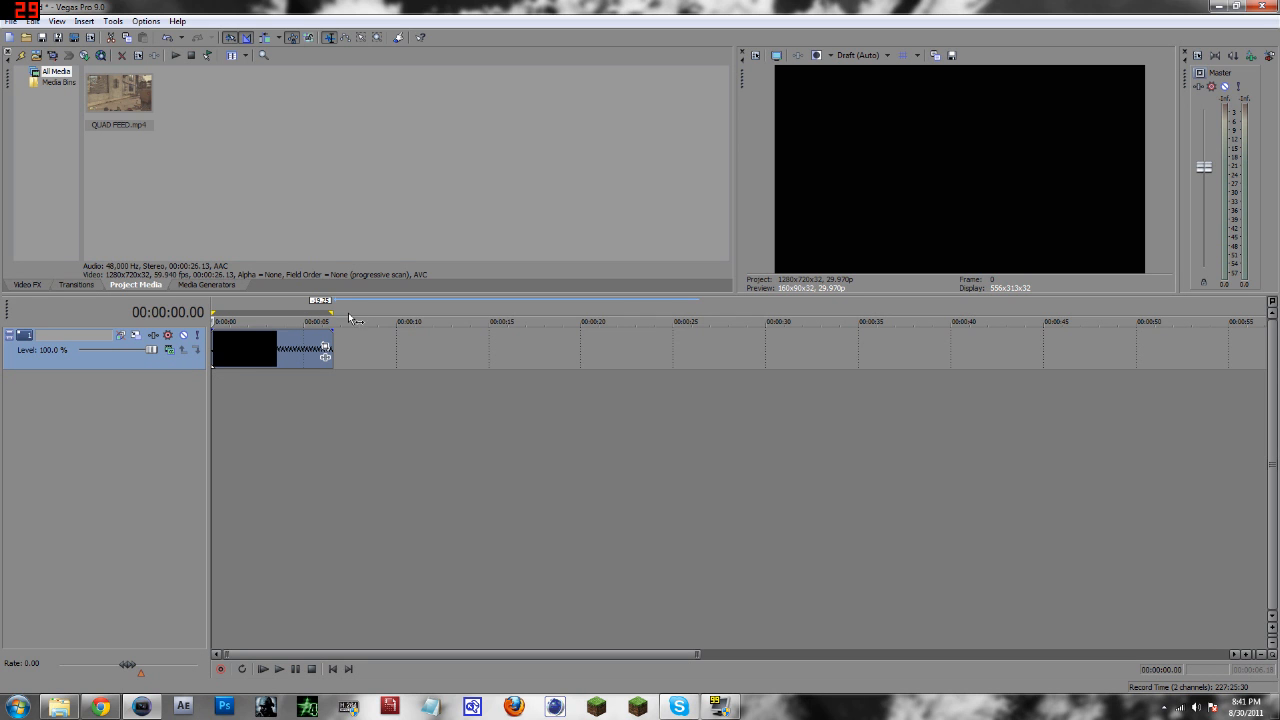
{"action": "mouse_move", "coordinate": [338, 336]}
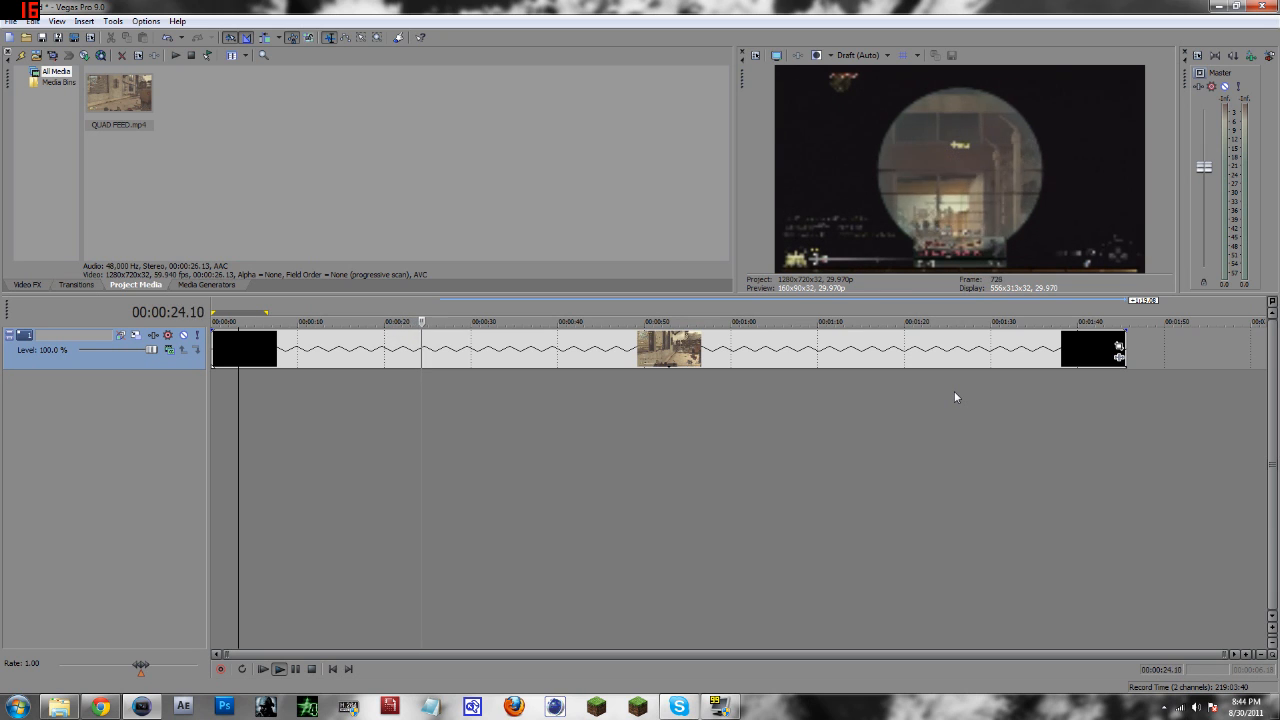
Reopen the QUAD FEED.mp4 project with the clip at its original 26-second length.
{"action": "left_click", "coordinate": [280, 669]}
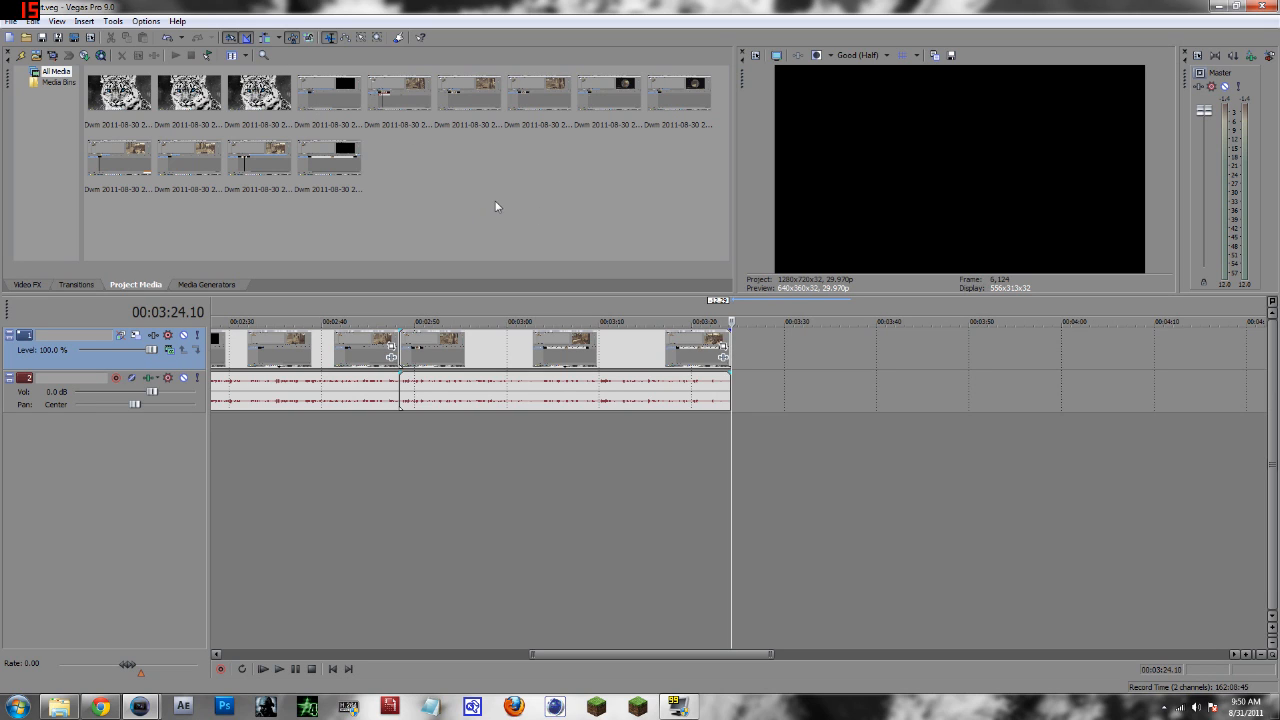
{"action": "mouse_move", "coordinate": [1005, 320]}
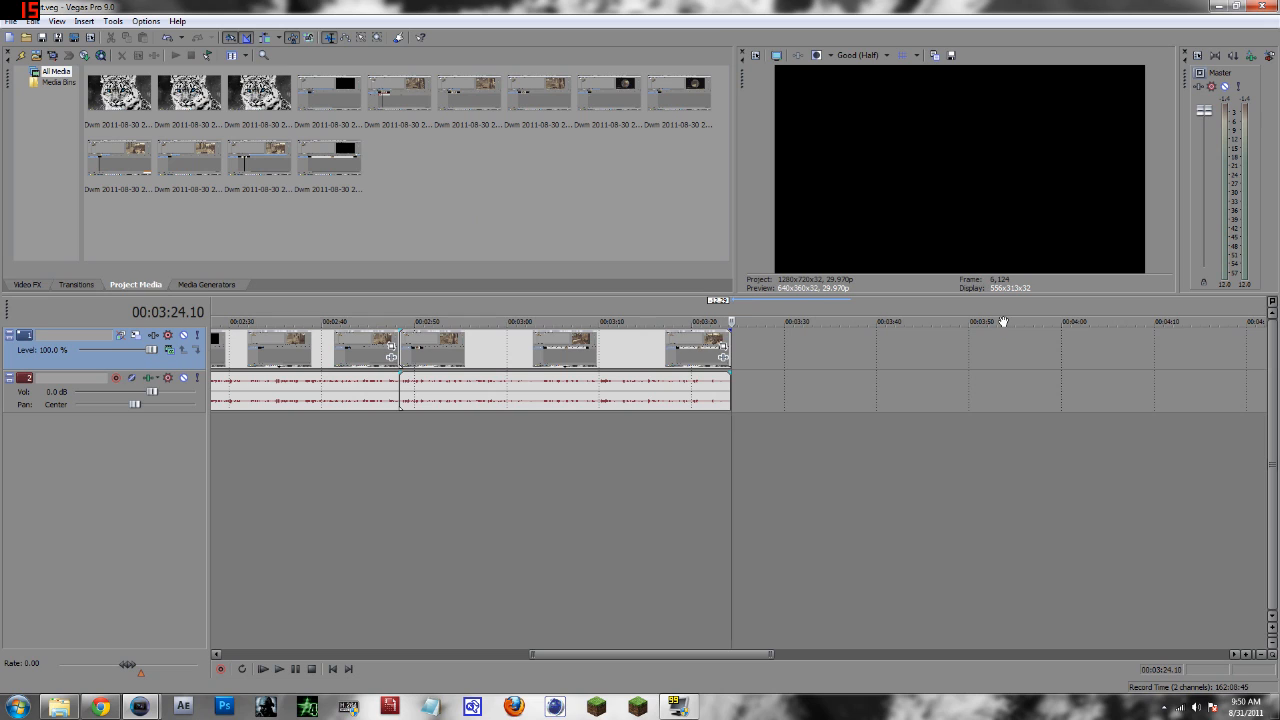
{"action": "mouse_move", "coordinate": [537, 199]}
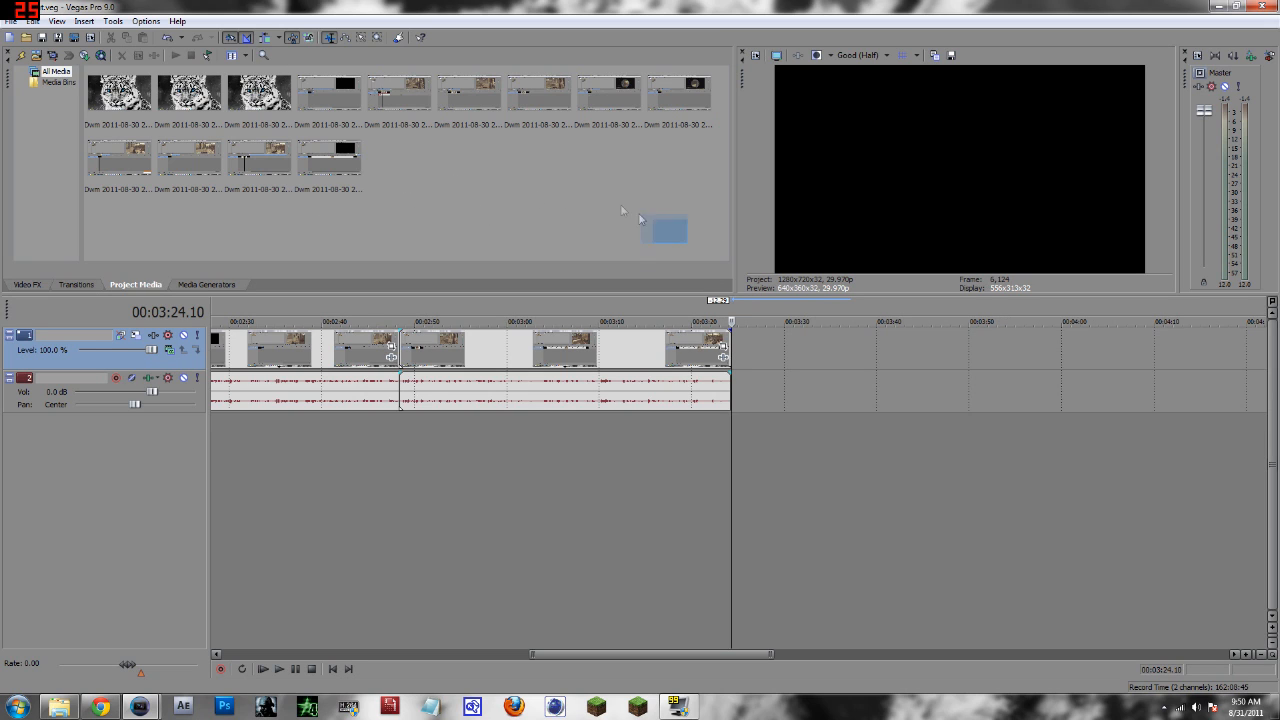
{"action": "left_click", "coordinate": [119, 157]}
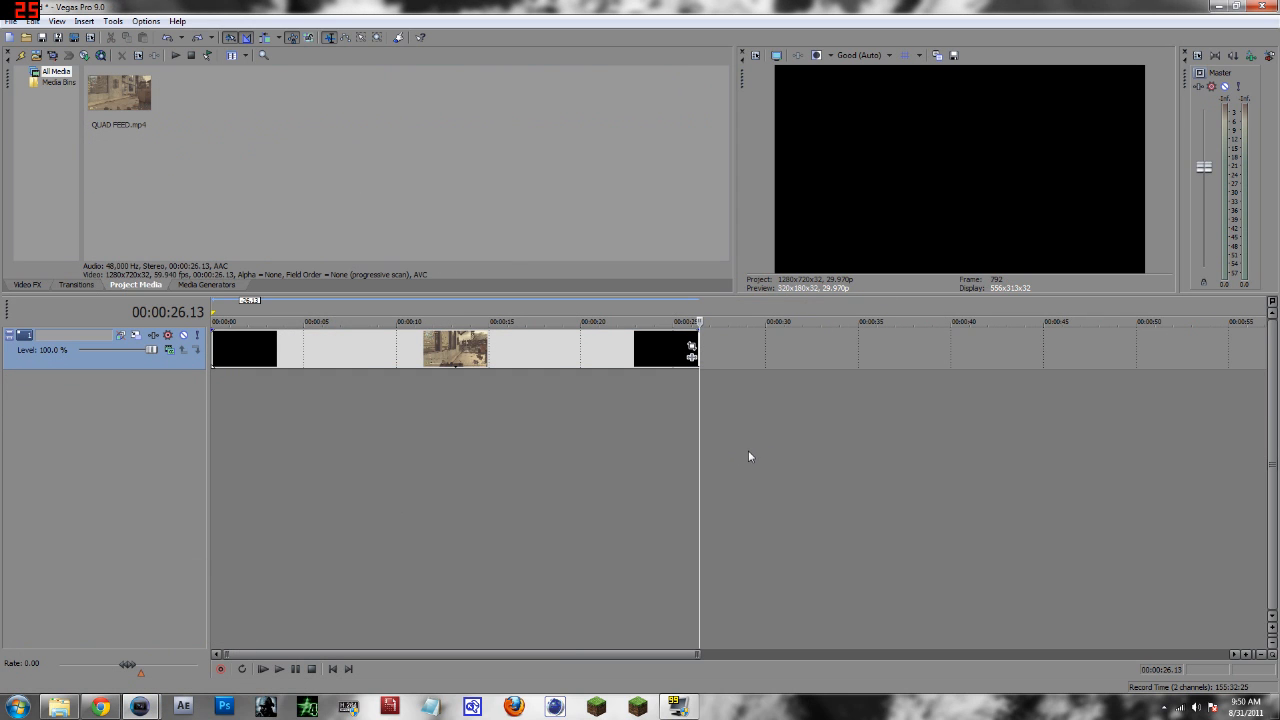
Compress the clip to maximum speed, about six seconds, and start Save As.
{"action": "left_click", "coordinate": [351, 321]}
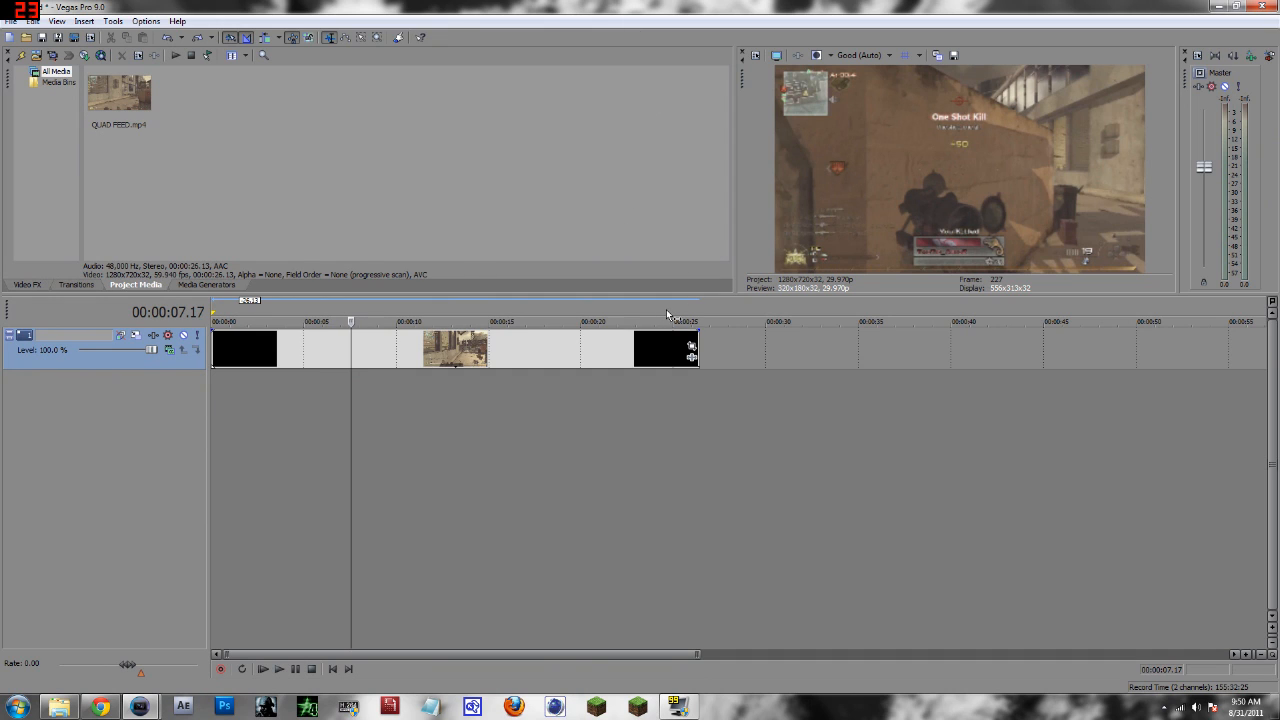
{"action": "mouse_move", "coordinate": [680, 345]}
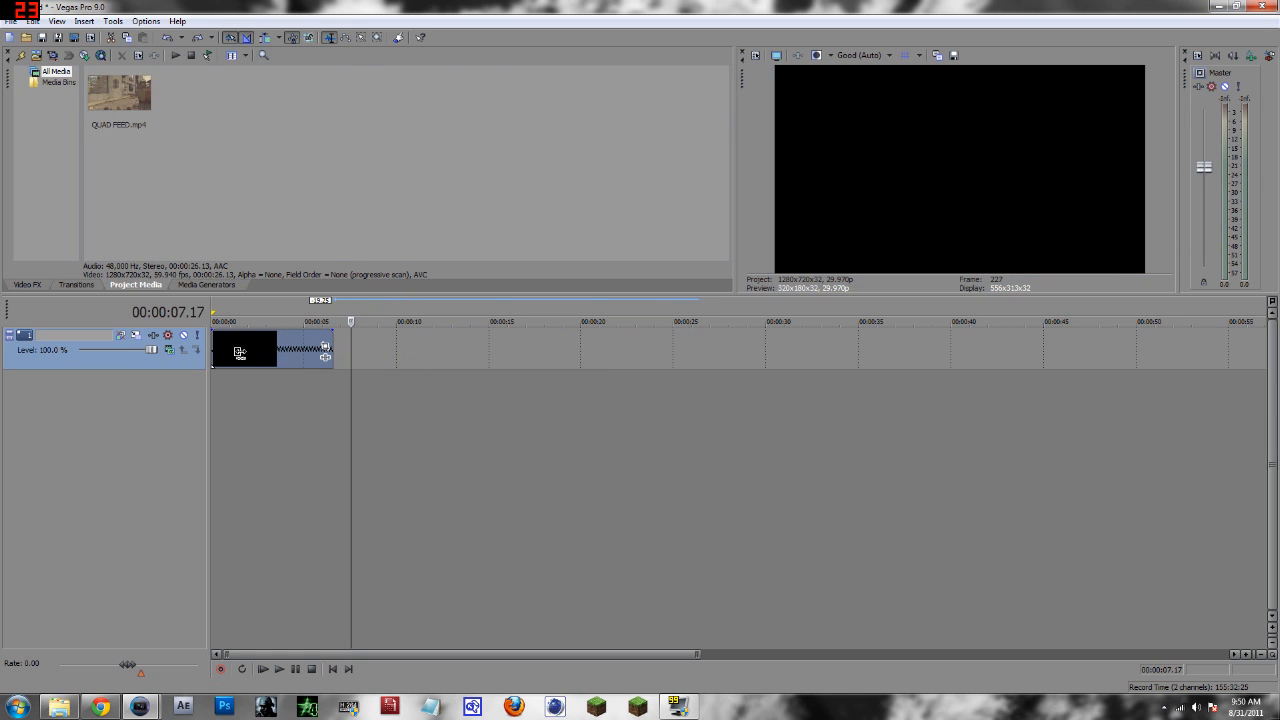
{"action": "left_click", "coordinate": [266, 668]}
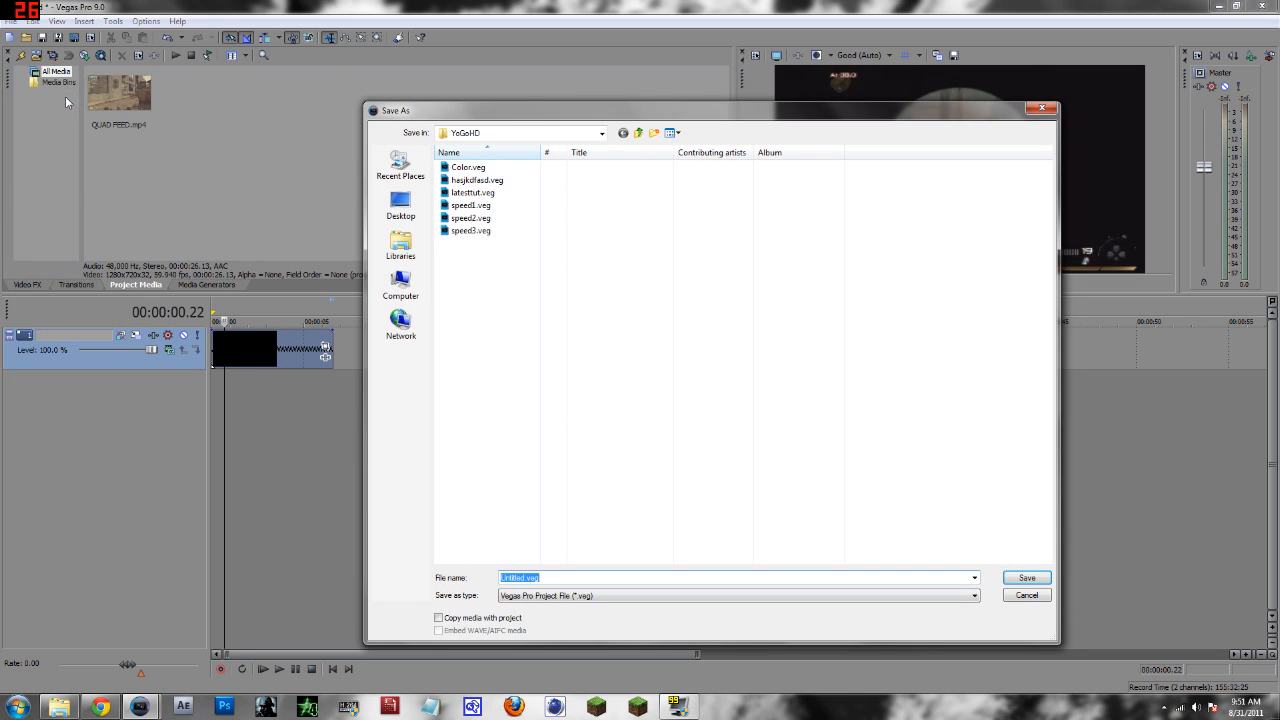
Keep YoGoHD as the save location and save the project as youtube1.veg.
{"action": "left_click", "coordinate": [600, 132]}
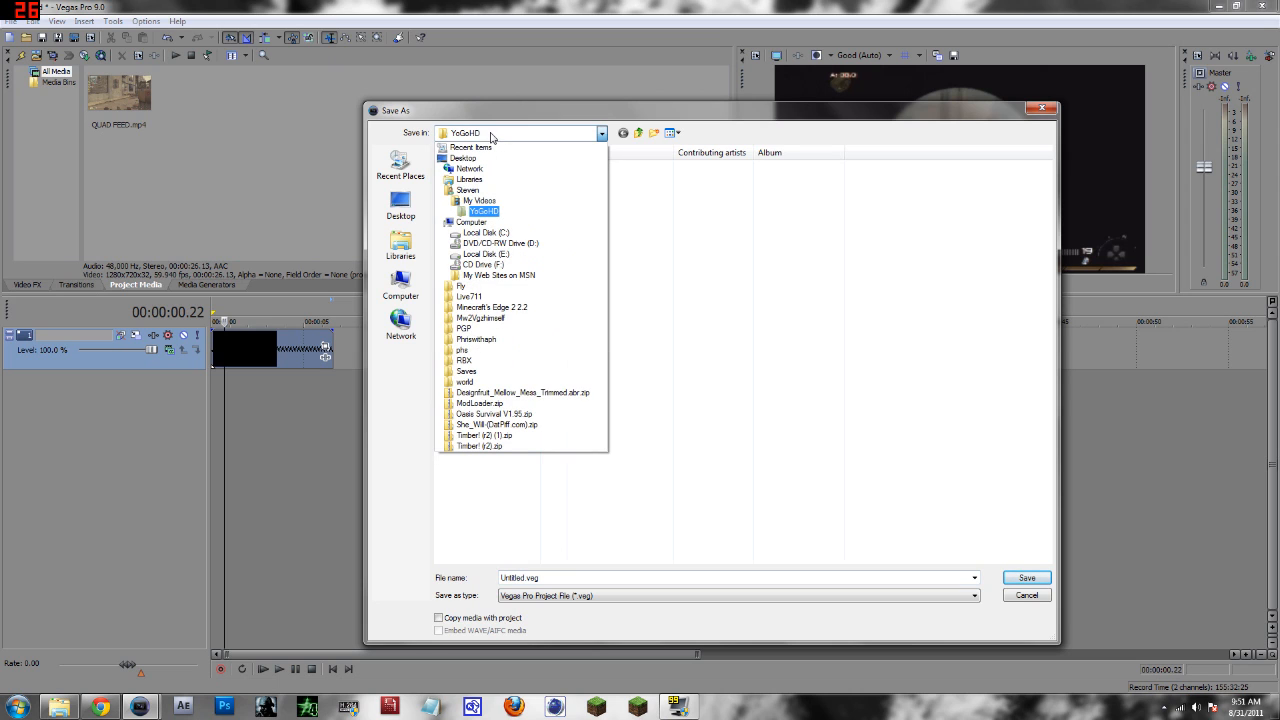
{"action": "left_click", "coordinate": [480, 211]}
{"action": "type", "text": "youtube1"}
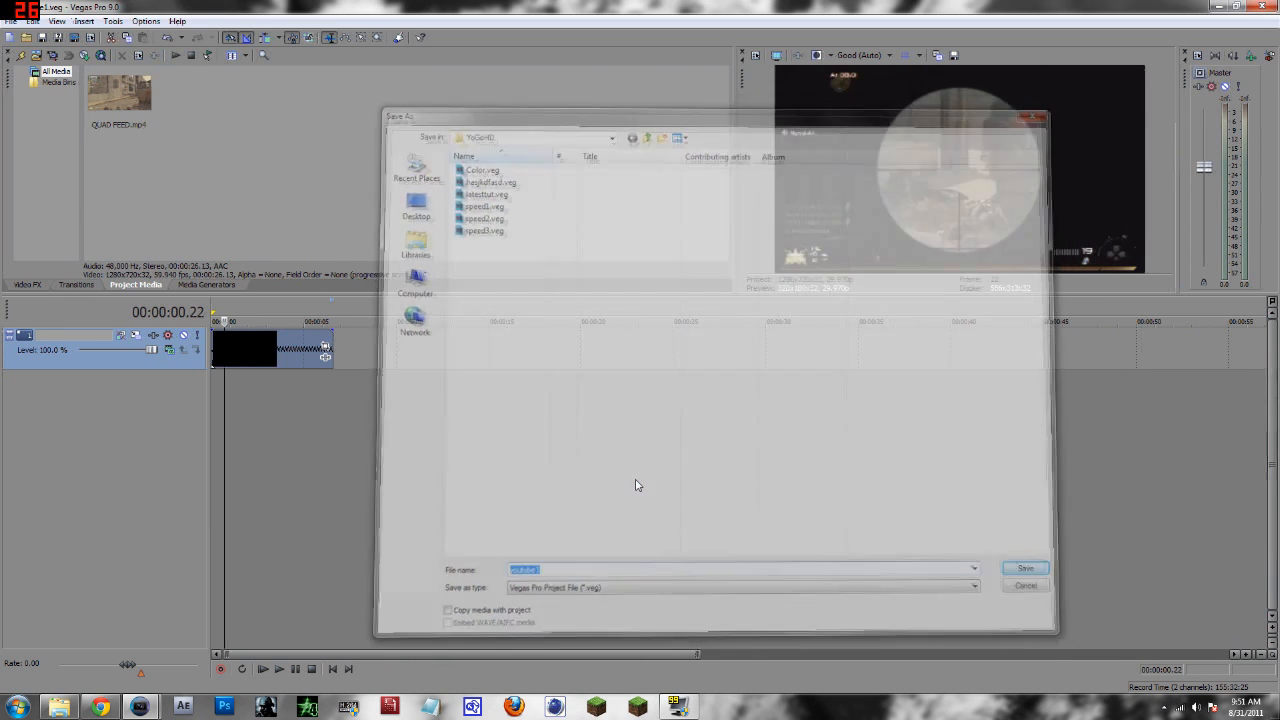
{"action": "left_click", "coordinate": [1025, 568]}
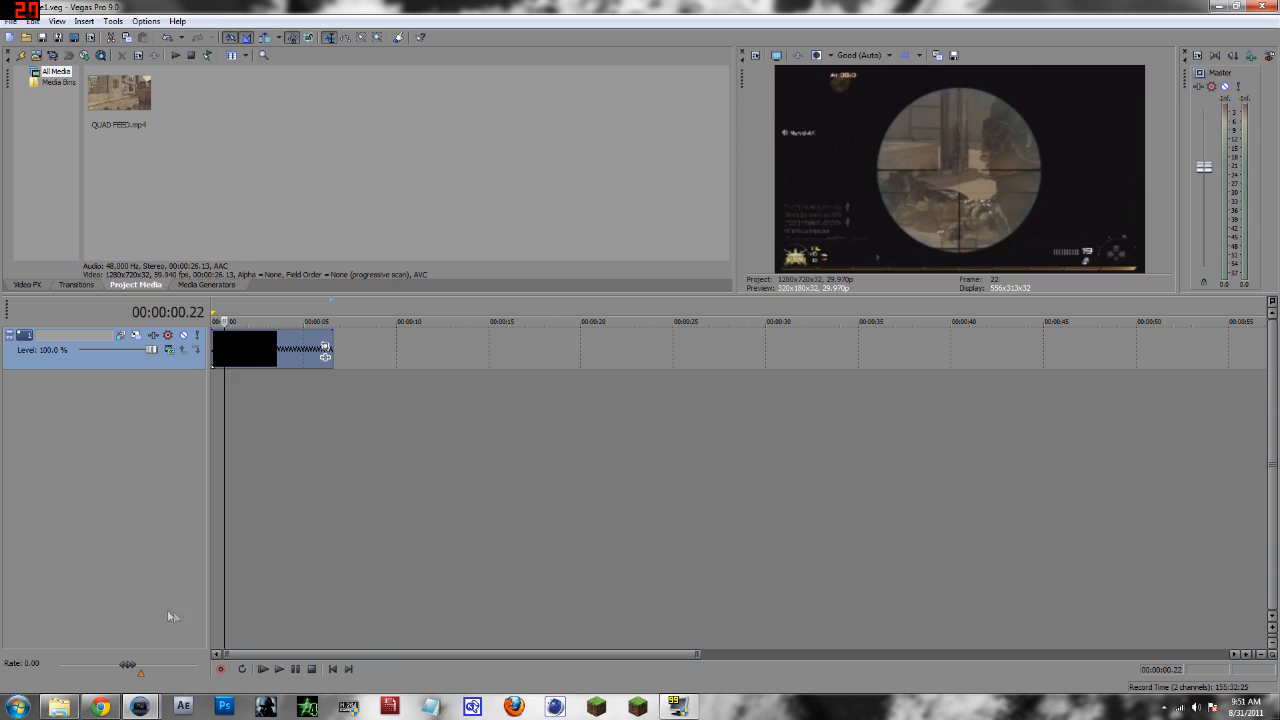
{"action": "mouse_move", "coordinate": [262, 352]}
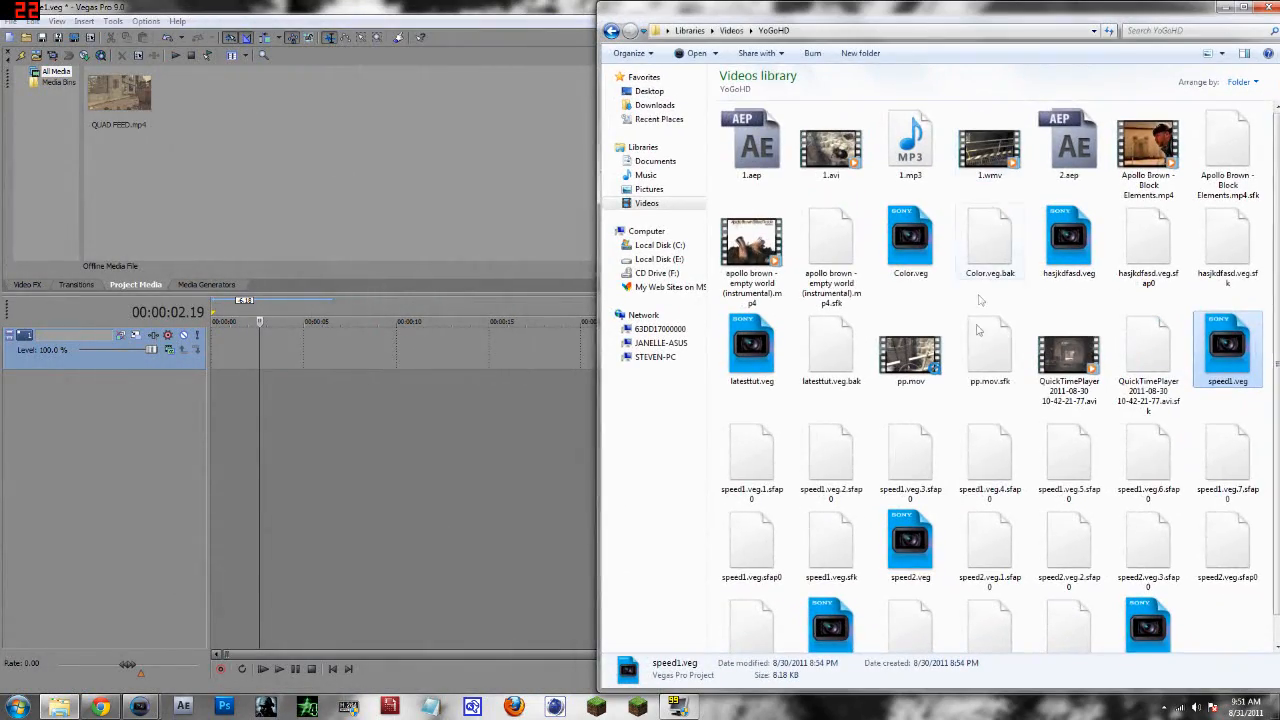
Drag youtube1.veg from Explorer into Project Media and onto the video track.
{"action": "scroll", "scroll_direction": "down", "scroll_amount": 3}
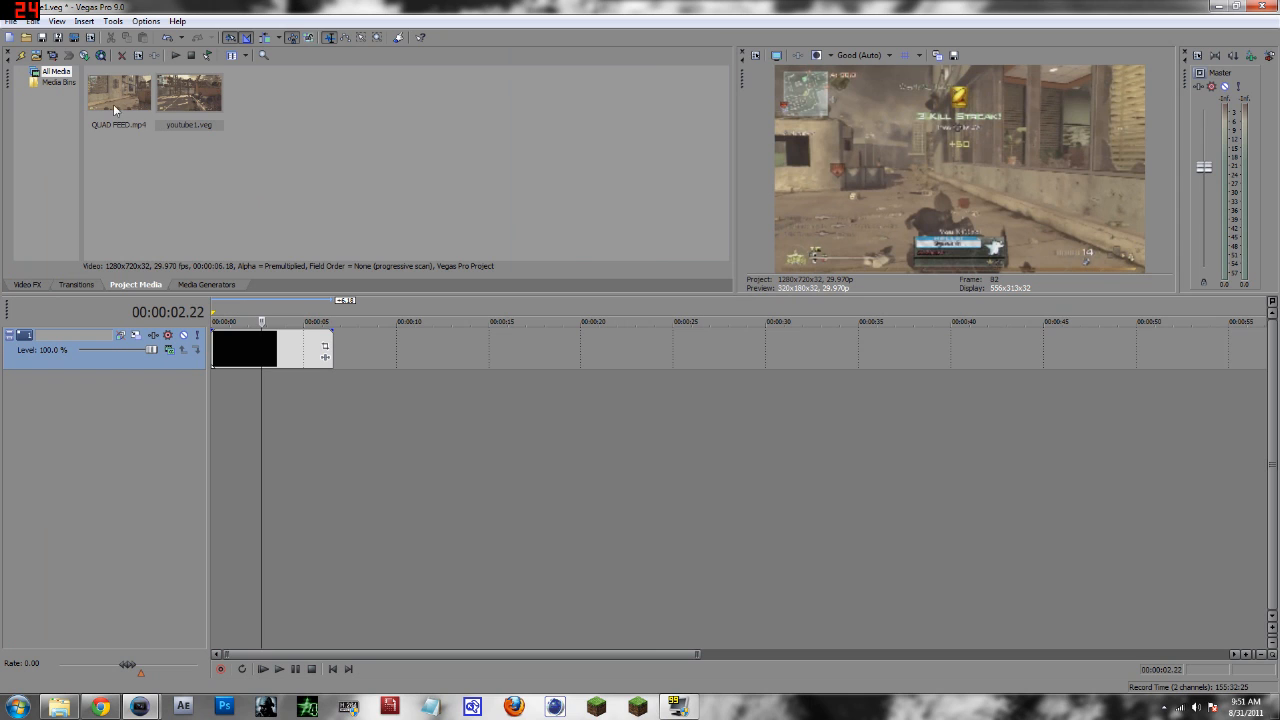
{"action": "left_click", "coordinate": [195, 97]}
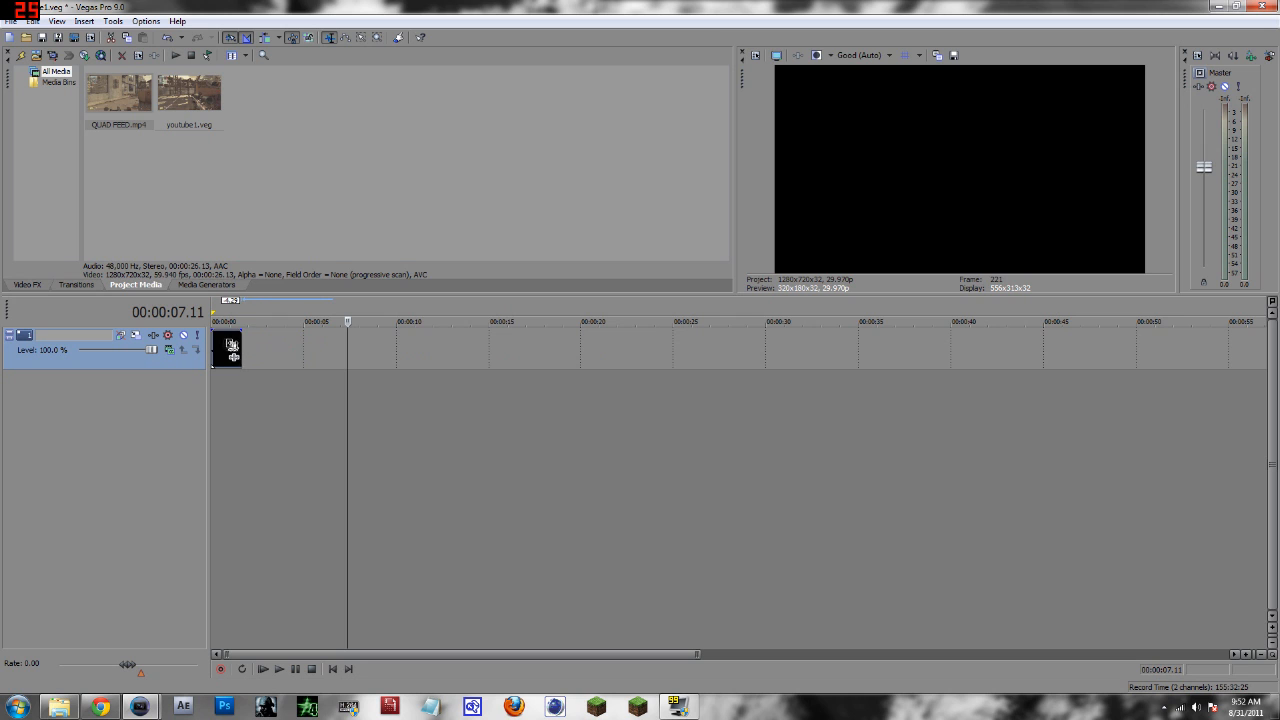
{"action": "mouse_move", "coordinate": [213, 392]}
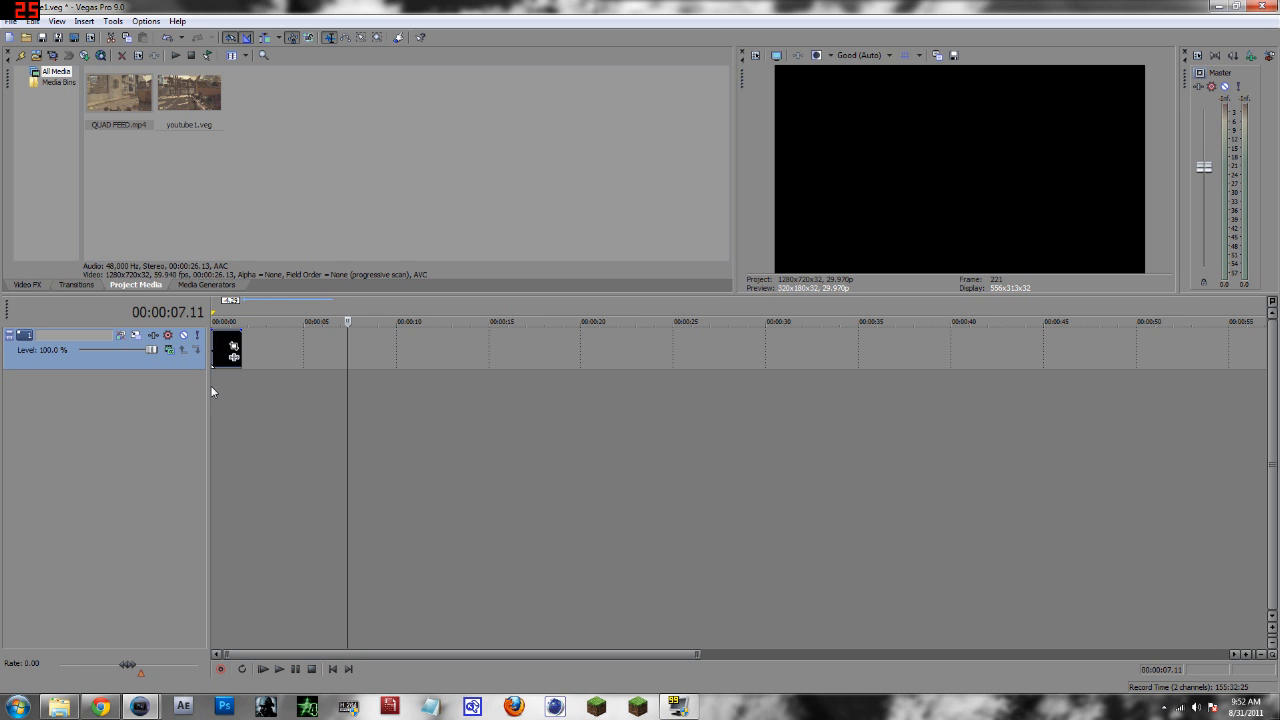
Set the youtube1 event's Playback rate to 4.000 in Event Properties.
{"action": "right_click", "coordinate": [245, 348]}
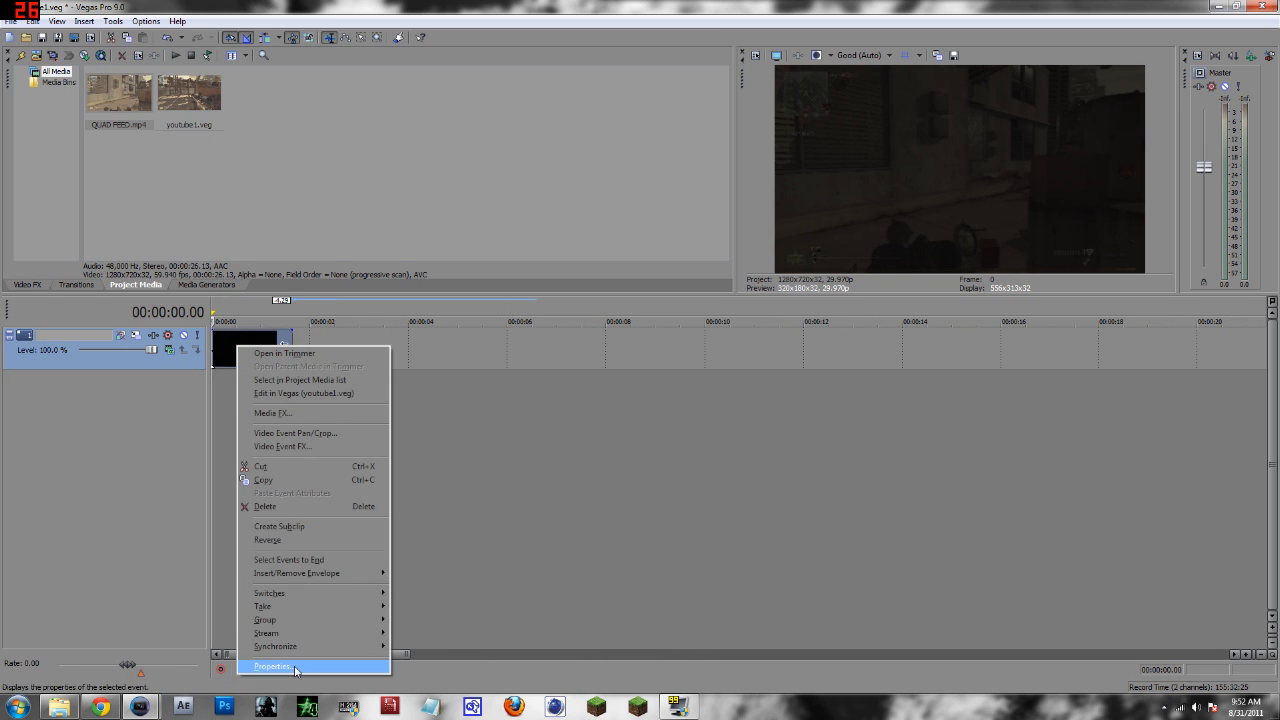
{"action": "left_click", "coordinate": [287, 663]}
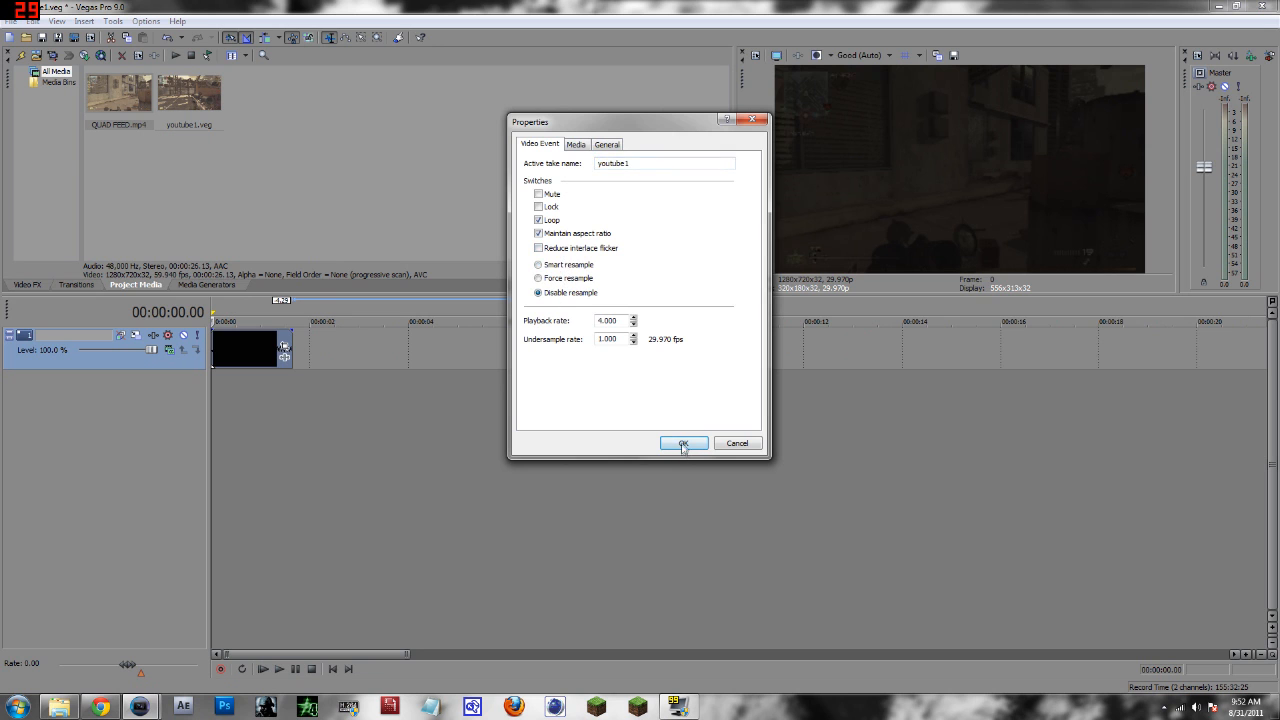
{"action": "left_click", "coordinate": [683, 442]}
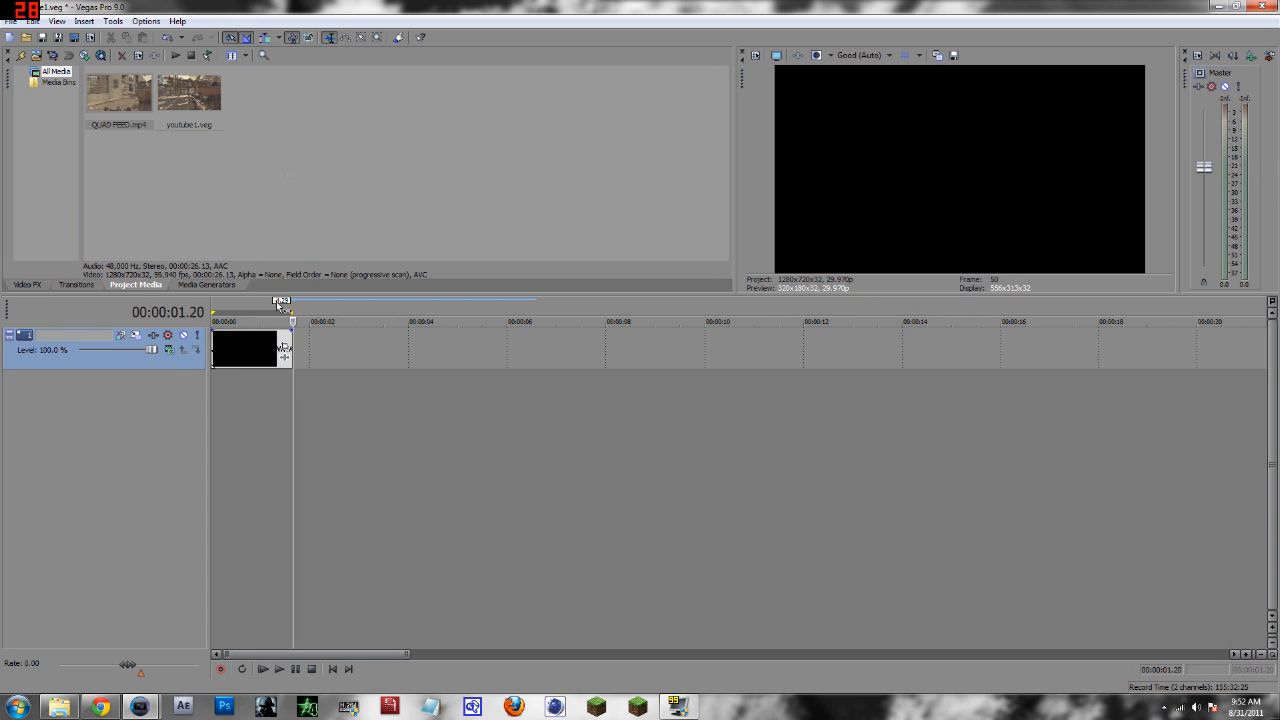
Save the project as youtube2.veg, add it to Project Media, and preview it.
{"action": "left_click", "coordinate": [8, 25]}
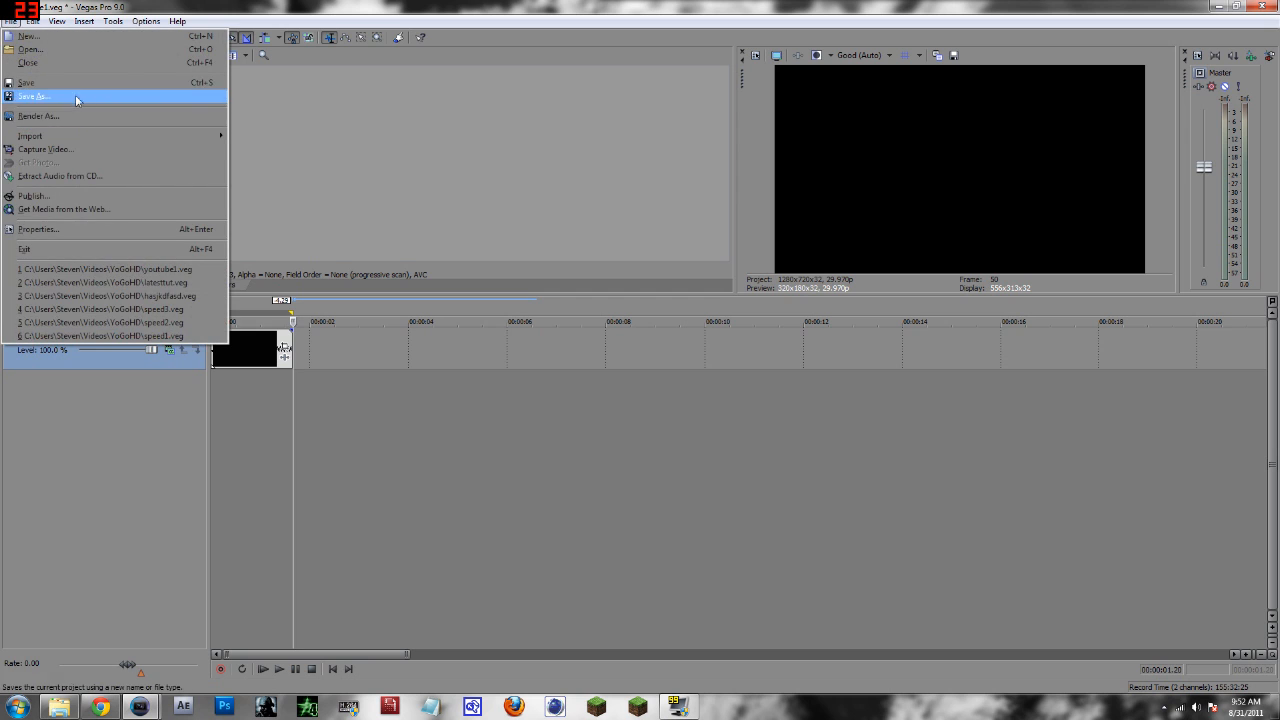
{"action": "left_click", "coordinate": [40, 94]}
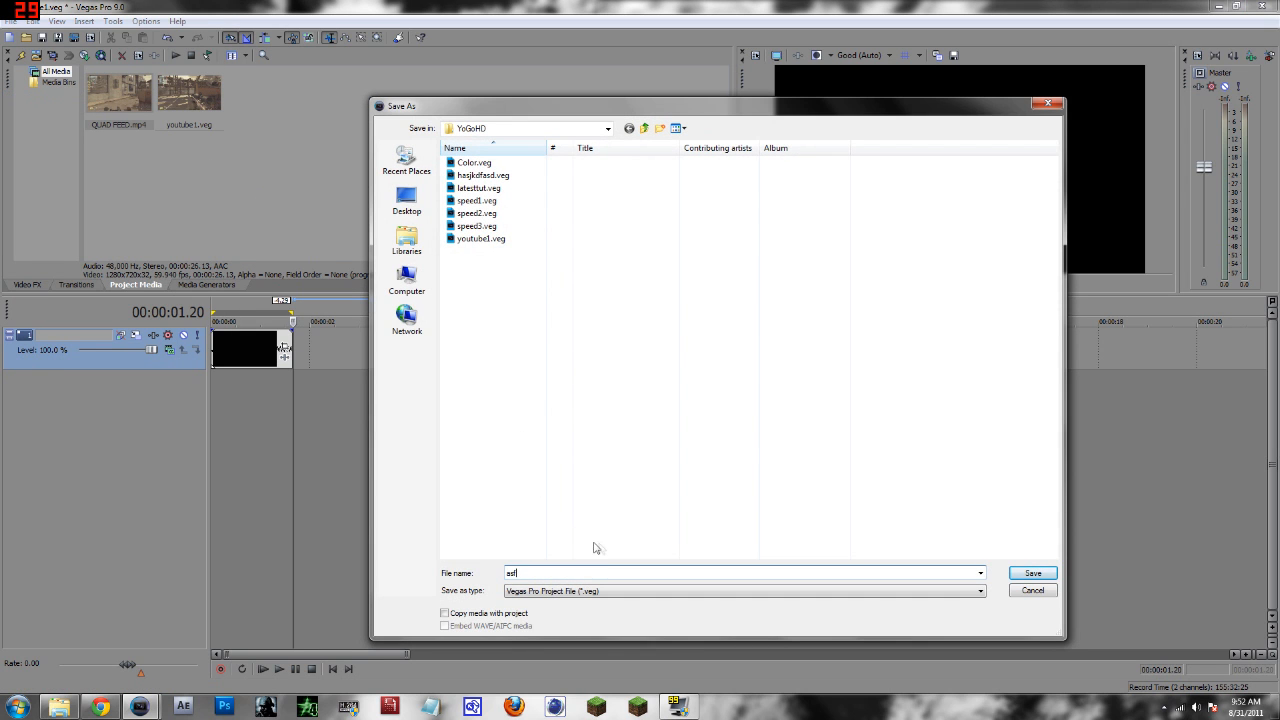
{"action": "left_click", "coordinate": [1032, 573]}
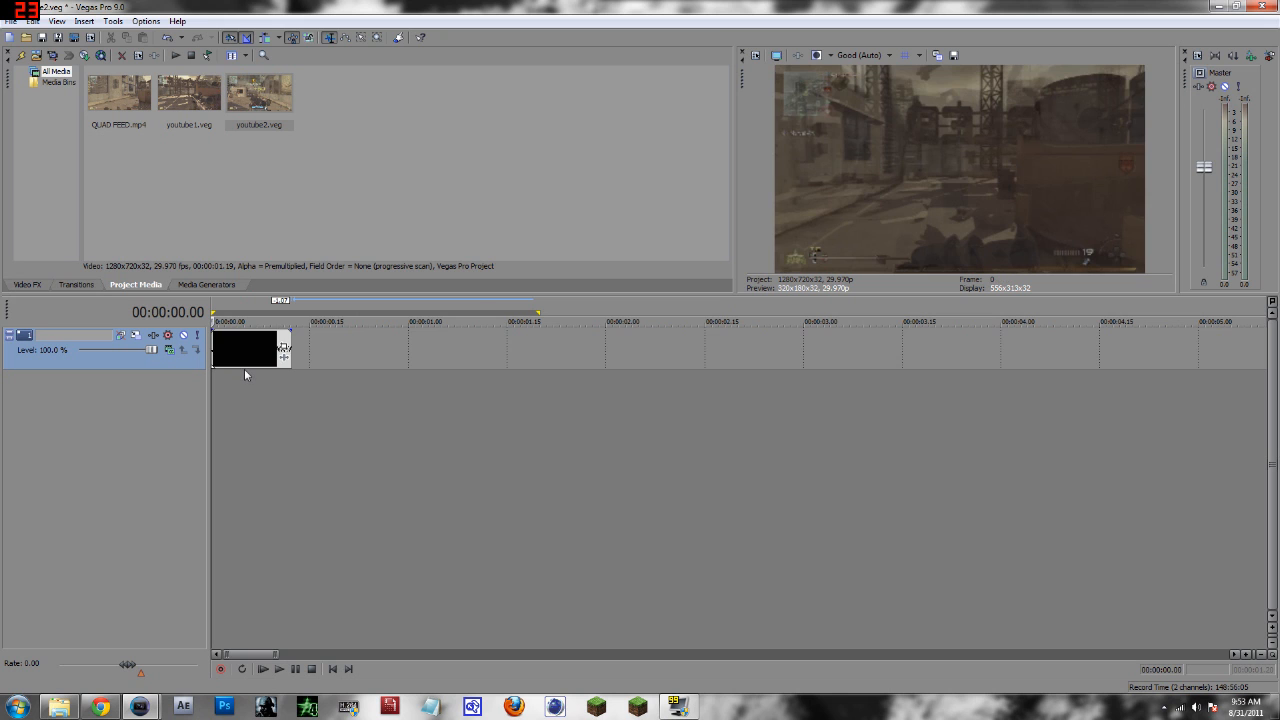
{"action": "left_click", "coordinate": [278, 669]}
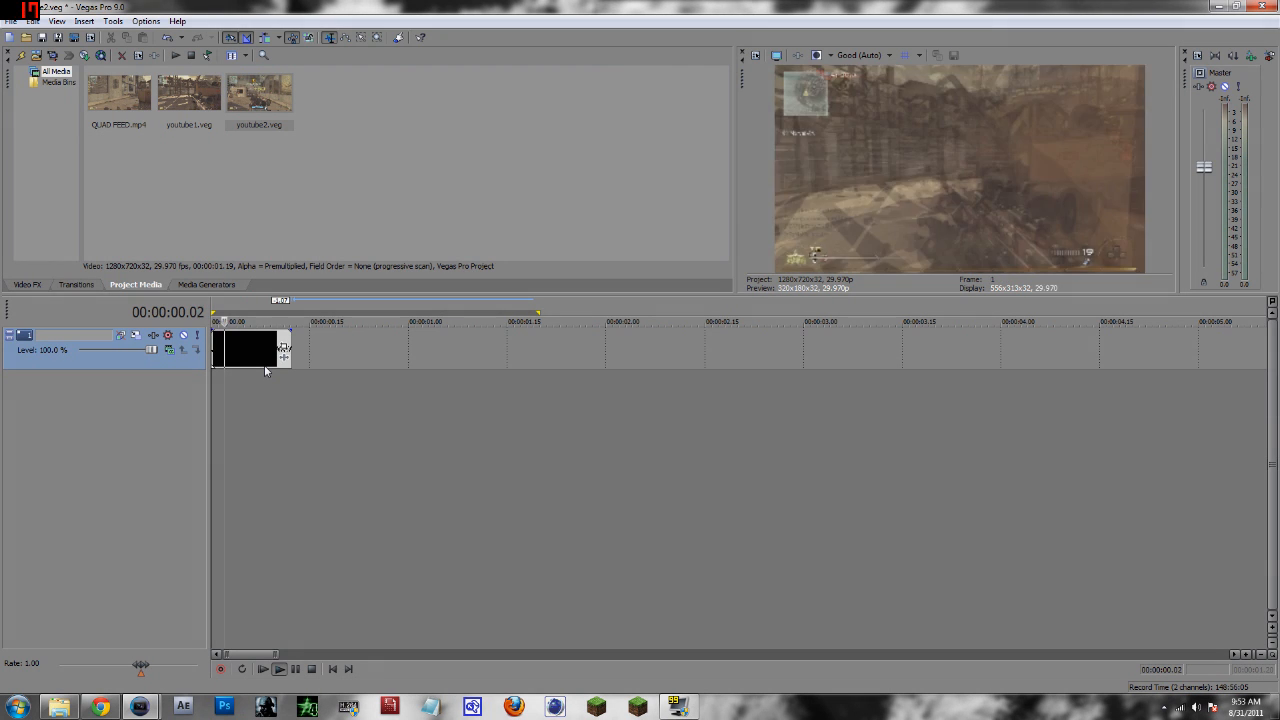